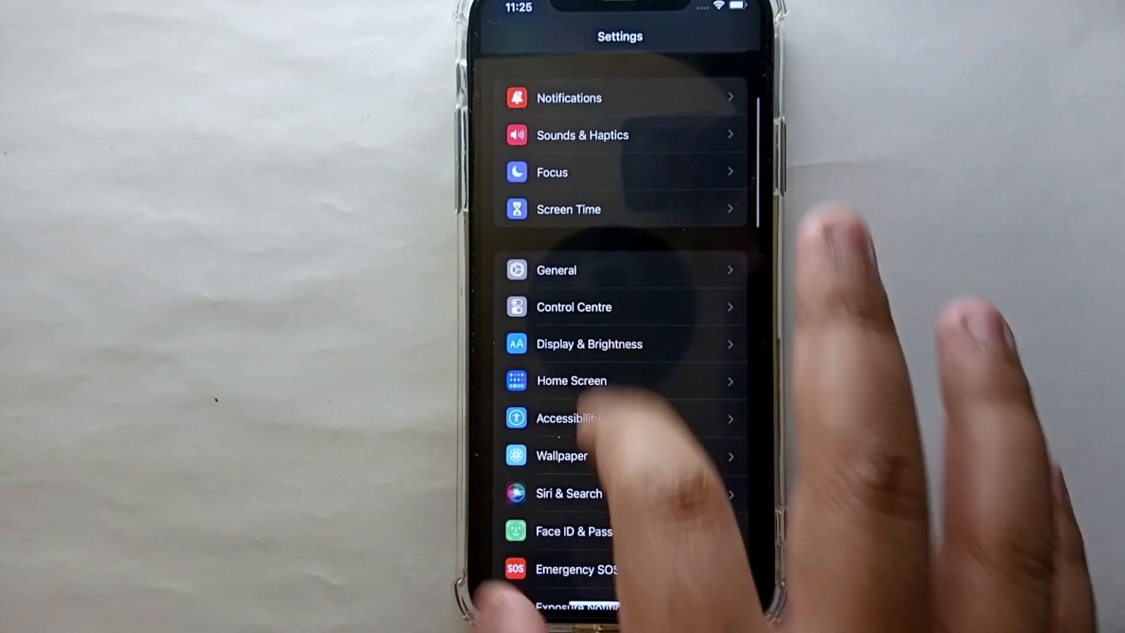
Step: Scroll through Settings and open Display & Brightness
{"action": "scroll", "scroll_direction": "up", "scroll_amount": 3}
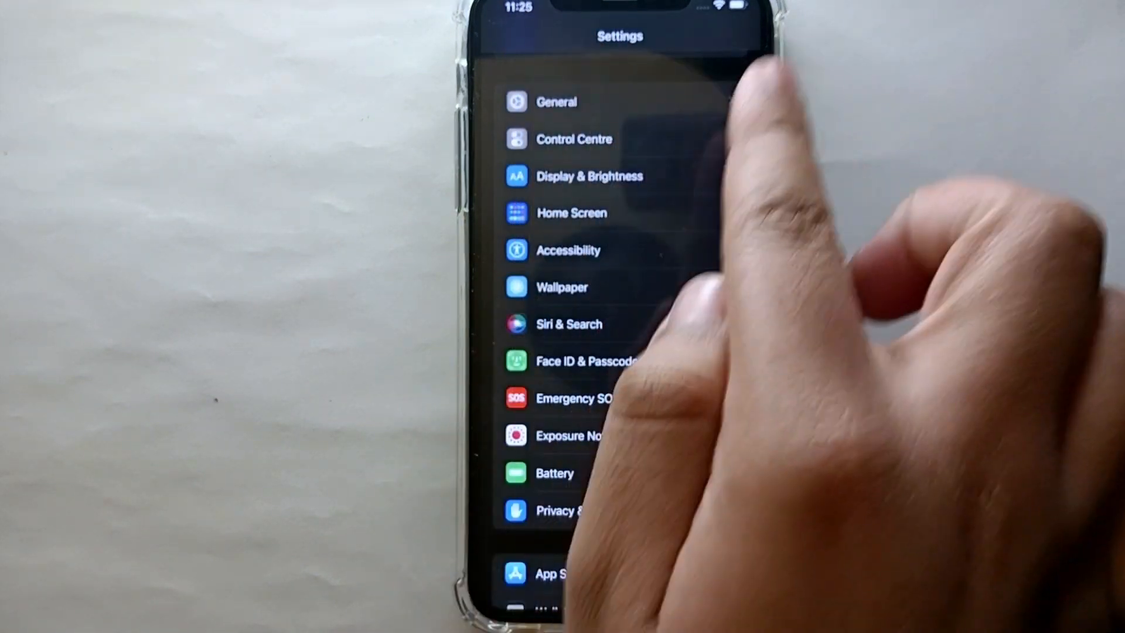
{"action": "scroll", "scroll_direction": "down", "scroll_amount": 3}
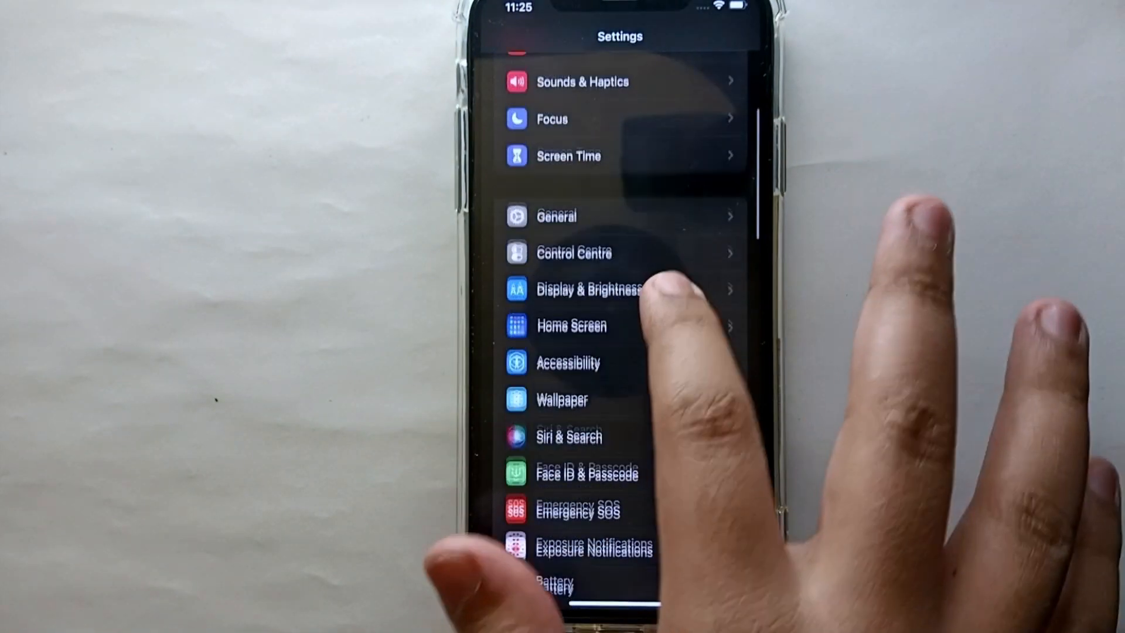
{"action": "scroll", "scroll_direction": "down", "scroll_amount": 3}
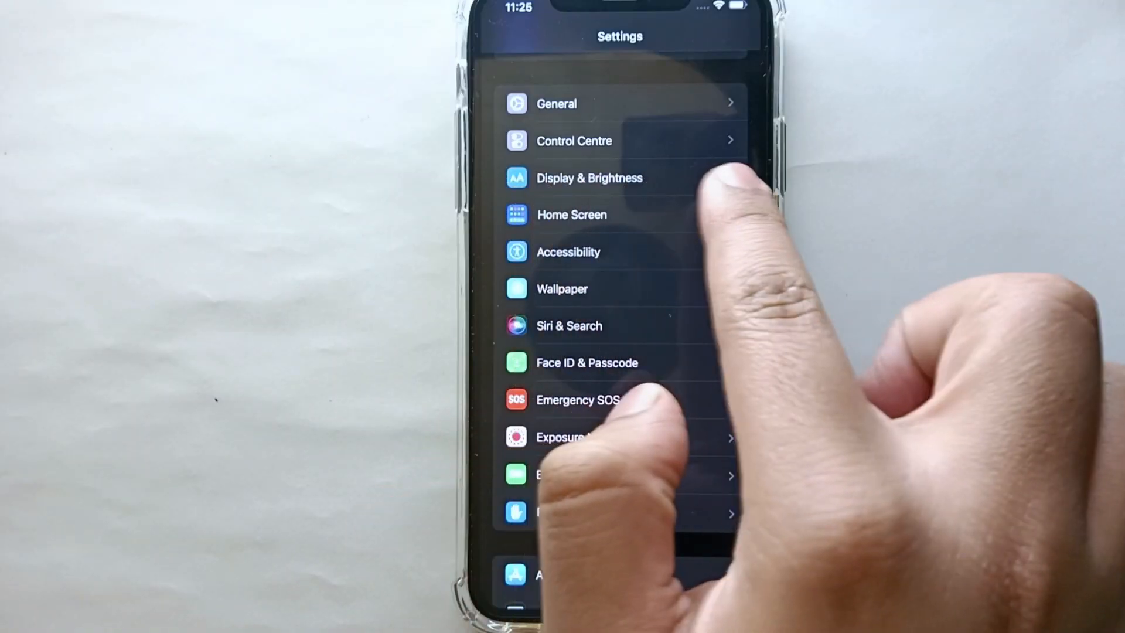
{"action": "scroll", "scroll_direction": "down", "scroll_amount": 3}
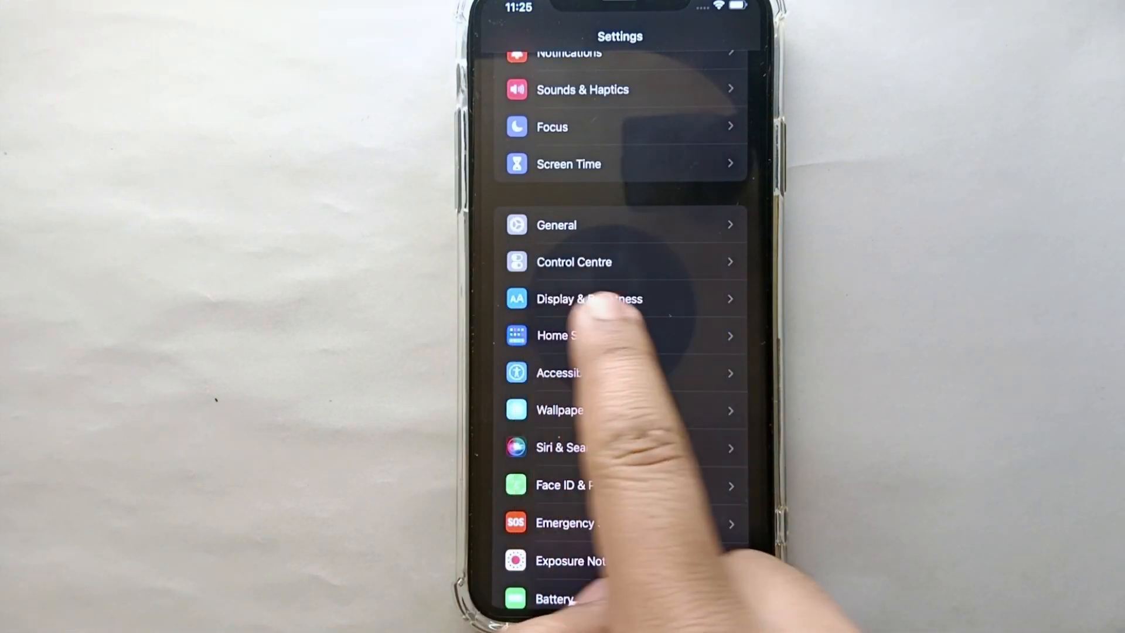
{"action": "left_click", "coordinate": [573, 261]}
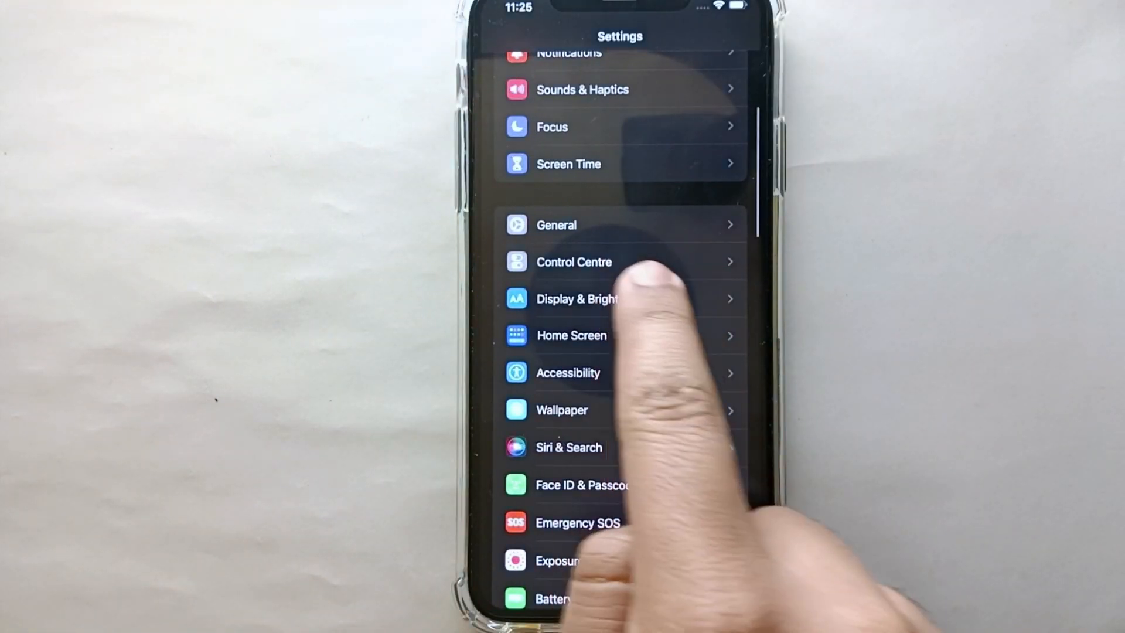
{"action": "left_click", "coordinate": [575, 299]}
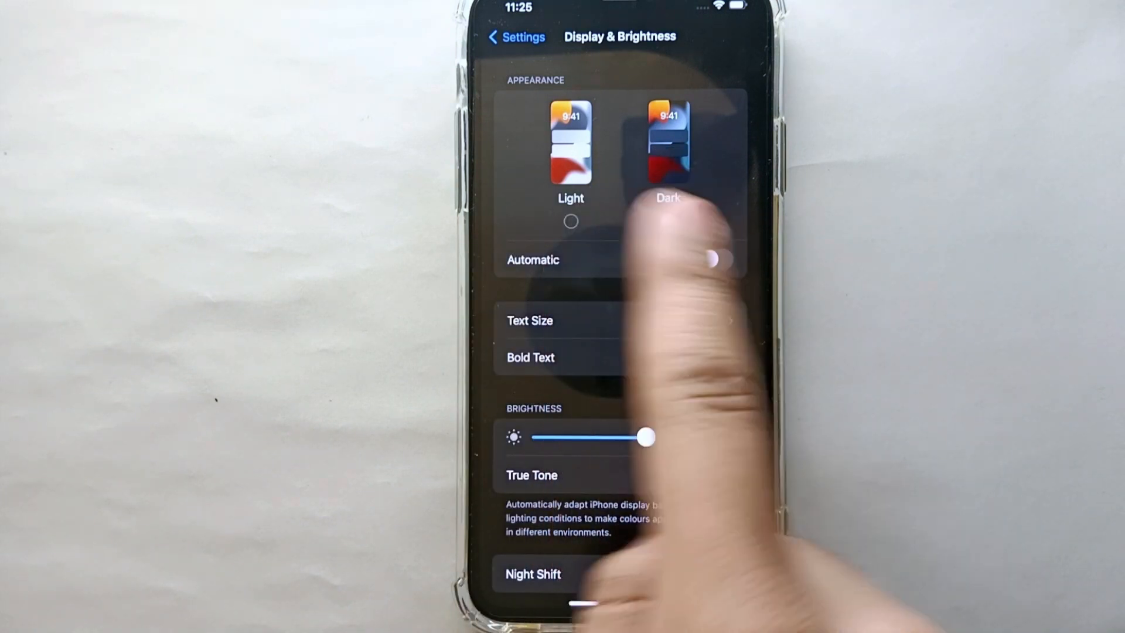
Step: Select the Dark appearance, then reopen Display & Brightness and switch on Automatic
{"action": "left_click", "coordinate": [668, 144]}
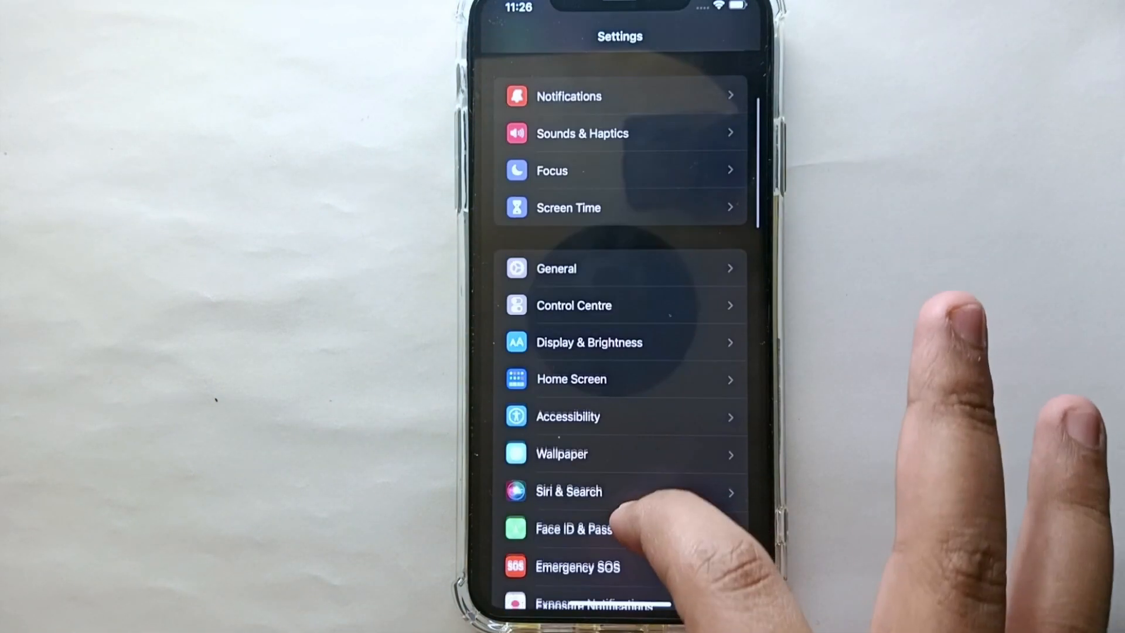
{"action": "left_click", "coordinate": [589, 342]}
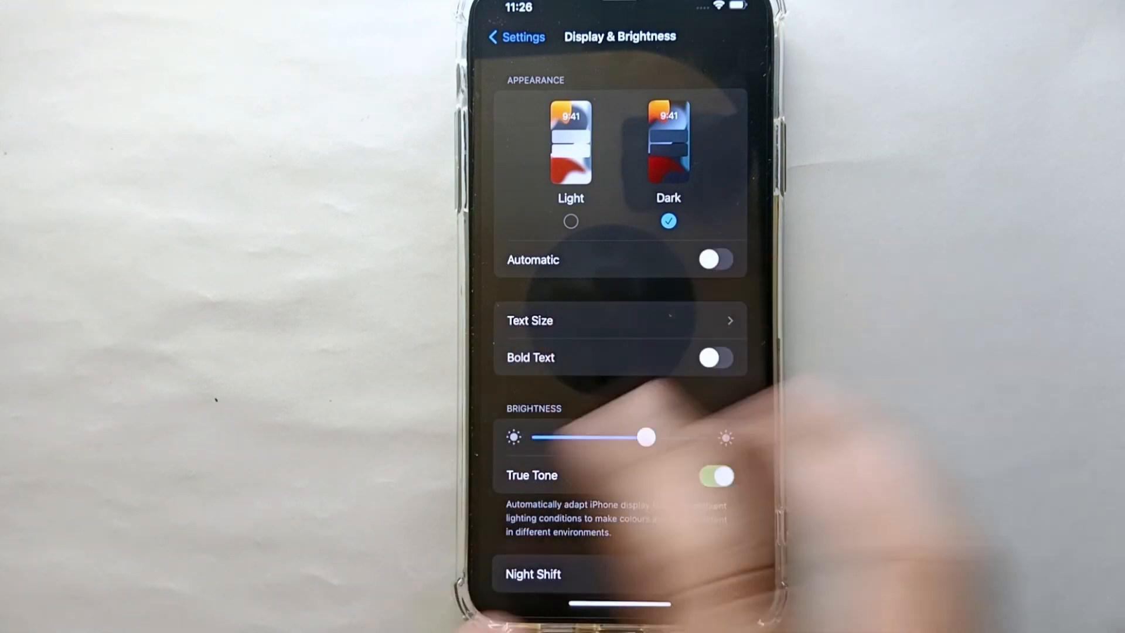
{"action": "left_click", "coordinate": [713, 259]}
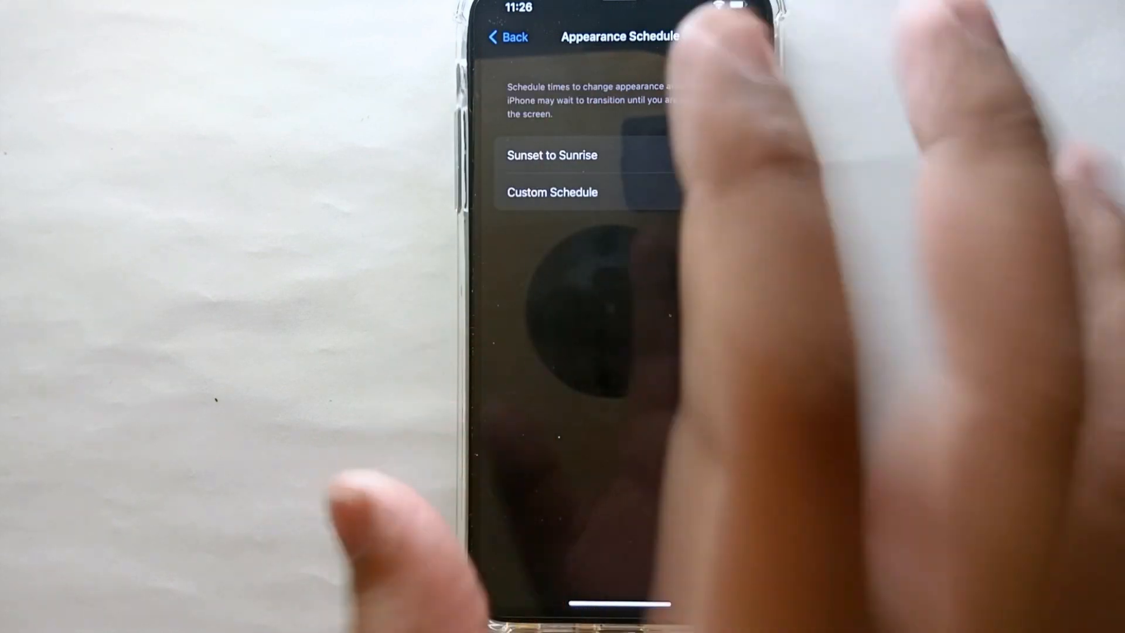
Step: Choose Custom Schedule and open the Light start time, set to 7:00 AM
{"action": "left_click", "coordinate": [553, 155]}
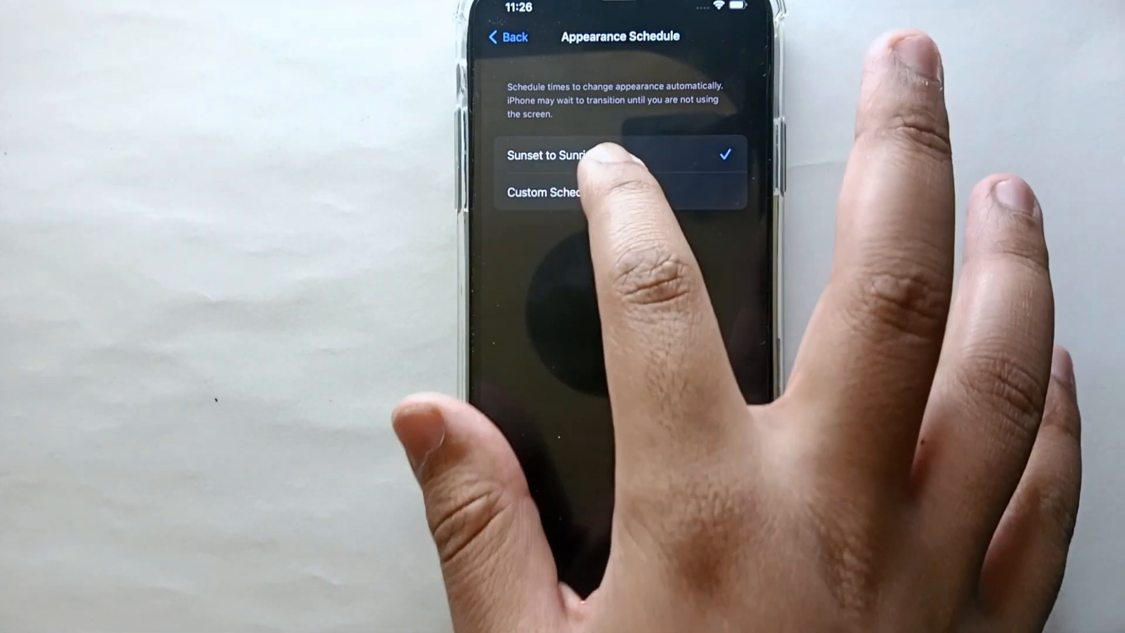
{"action": "left_click", "coordinate": [552, 192]}
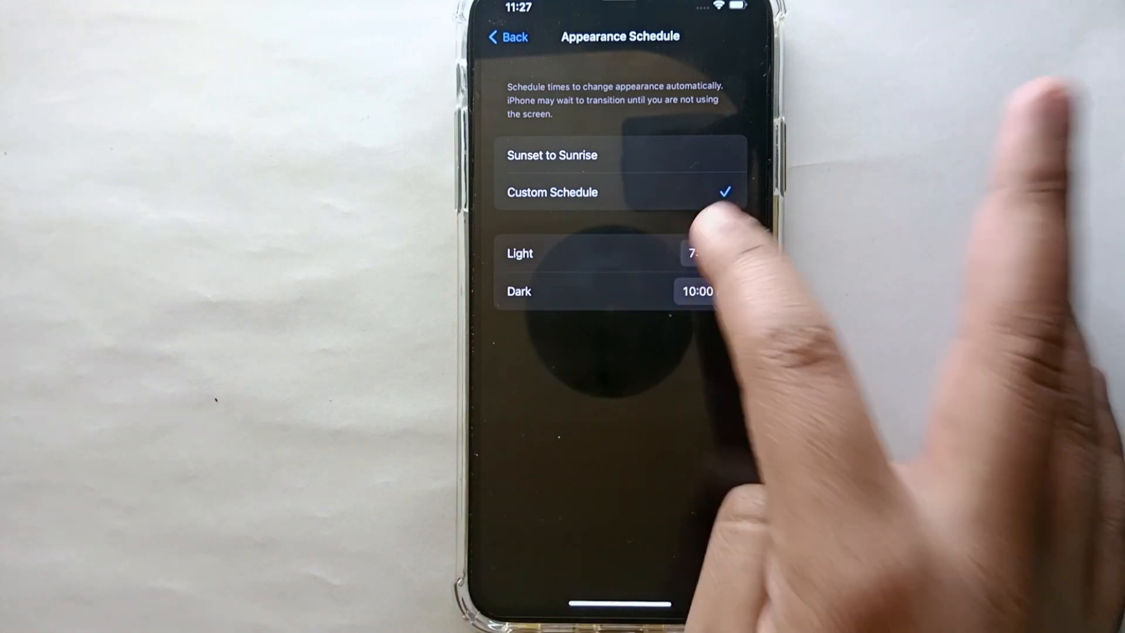
{"action": "left_click", "coordinate": [711, 253]}
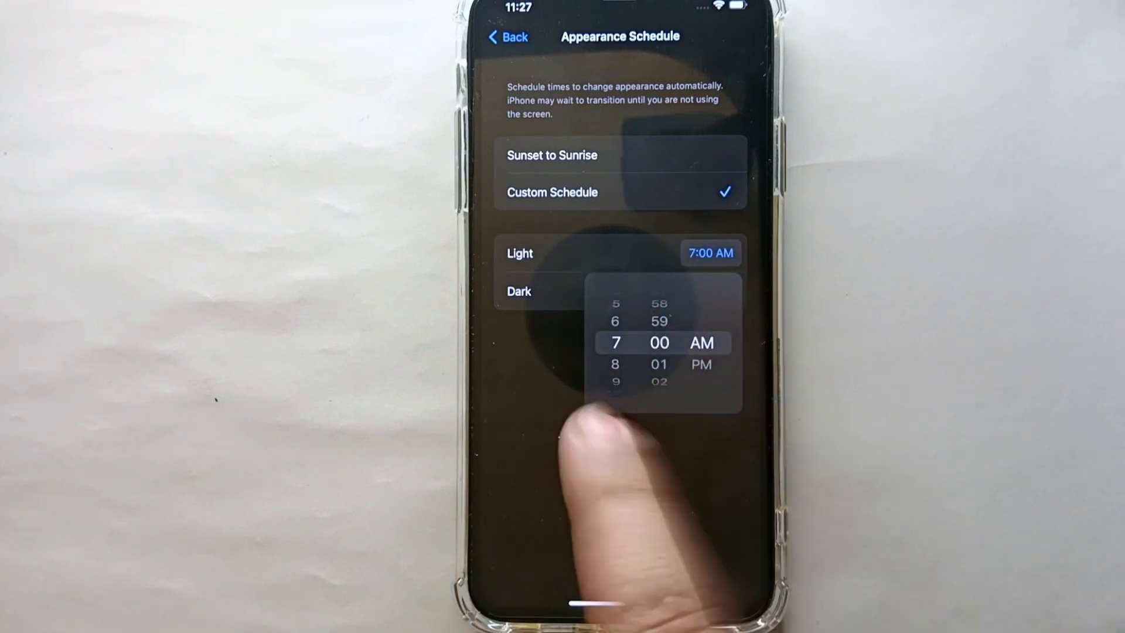